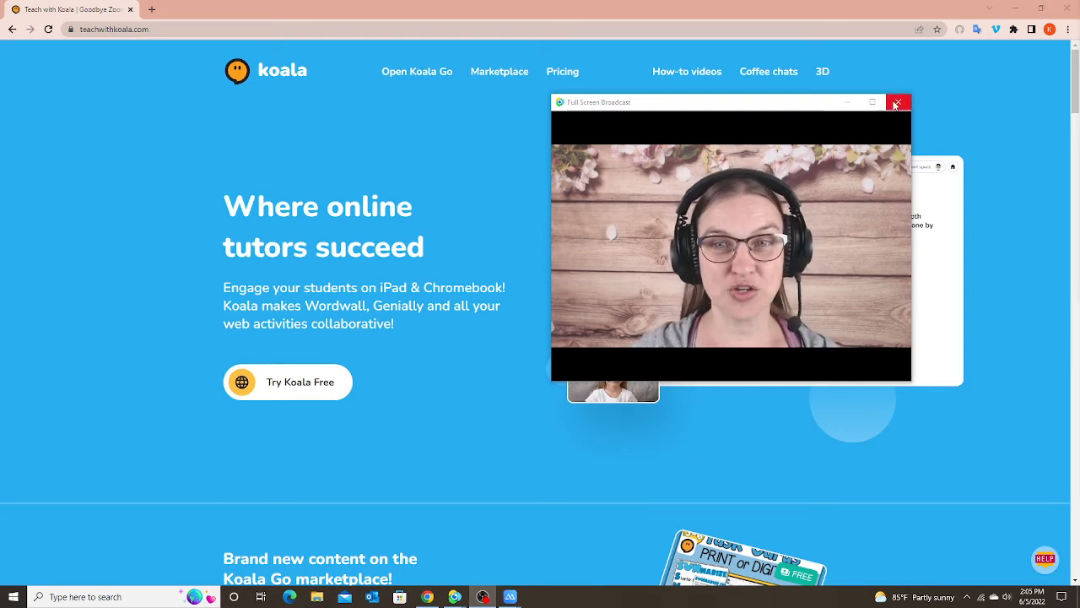
Launch the free Koala Go classroom board and bring up the profile's account menu.
click(898, 103)
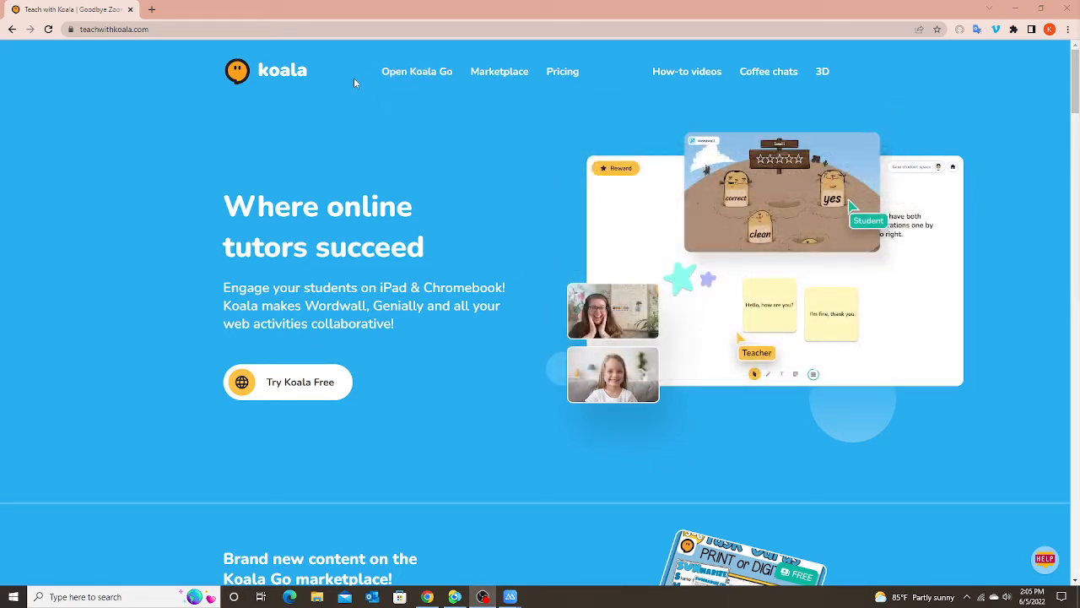
mouse_move(281, 398)
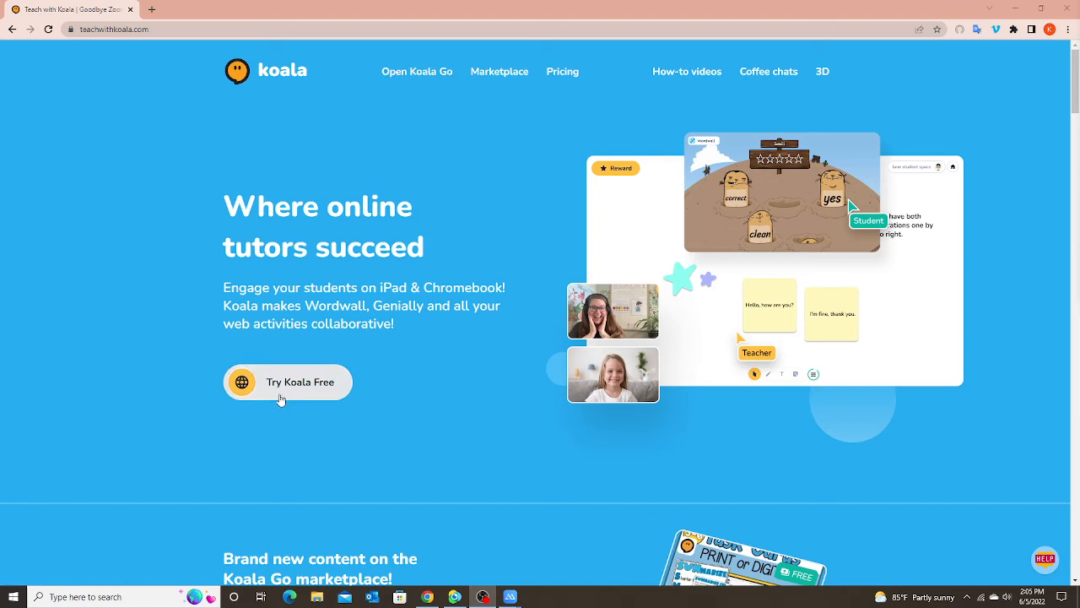
mouse_move(337, 391)
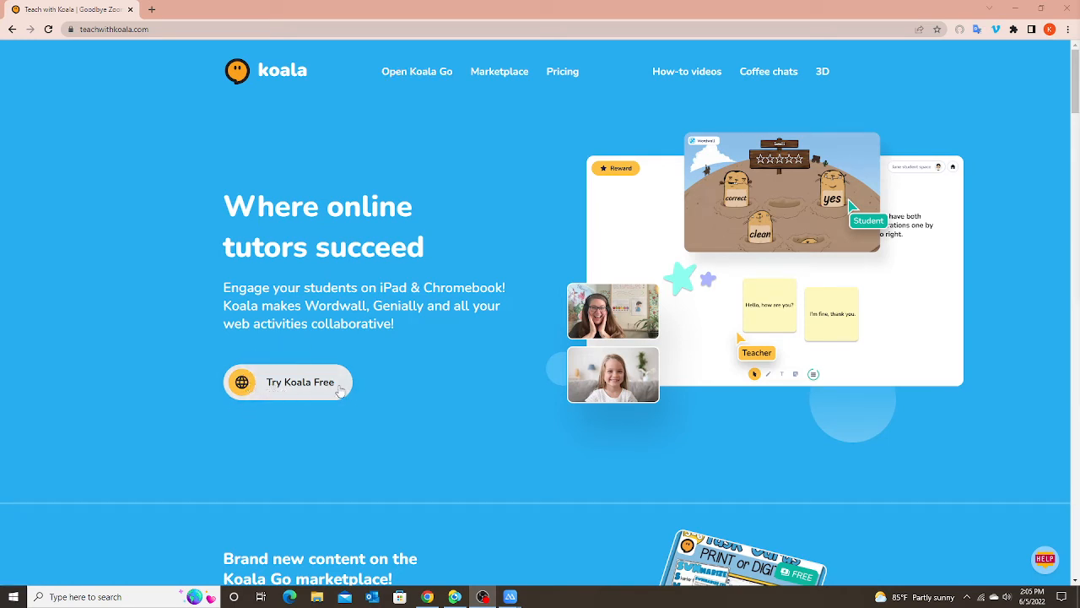
click(287, 381)
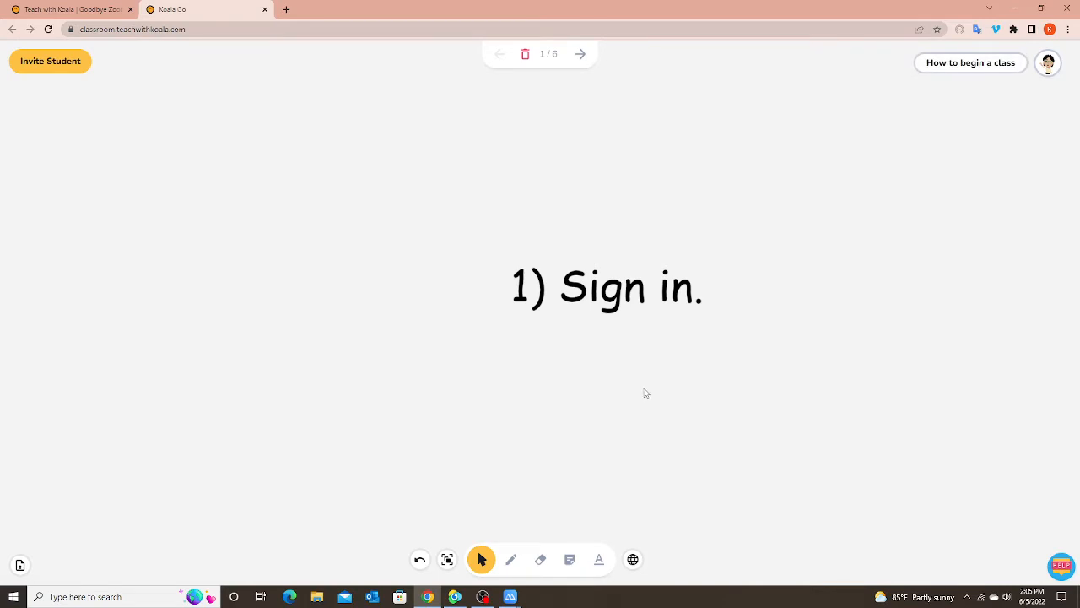
mouse_move(682, 435)
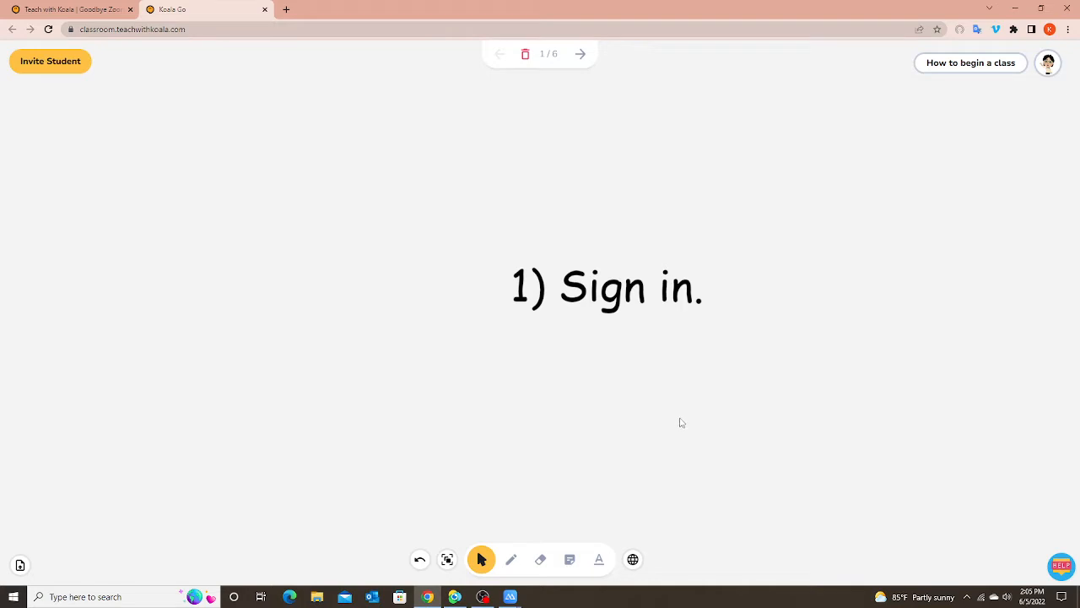
mouse_move(1050, 63)
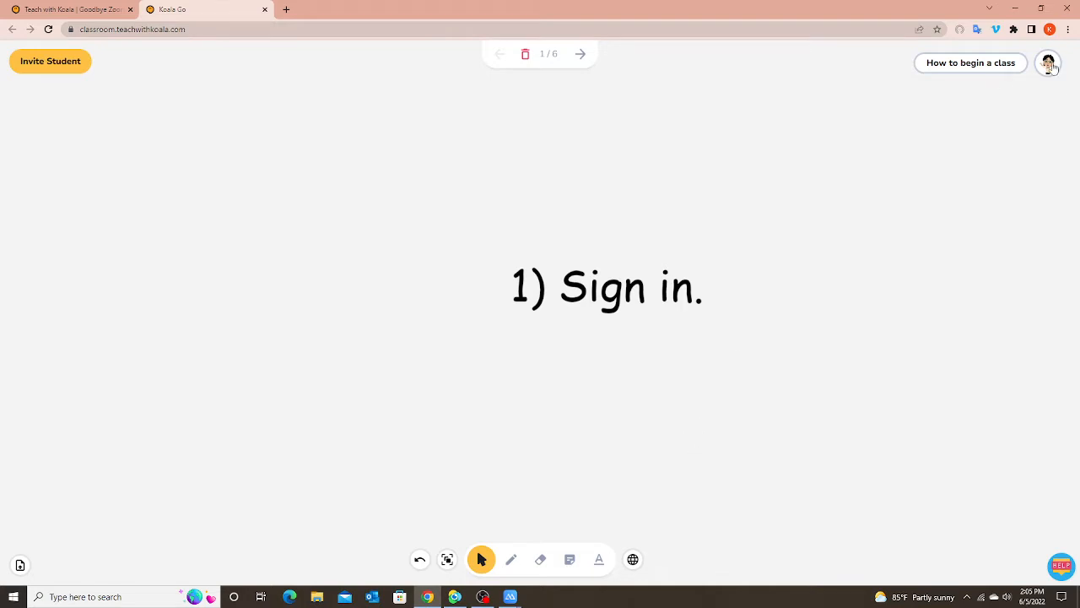
click(1048, 63)
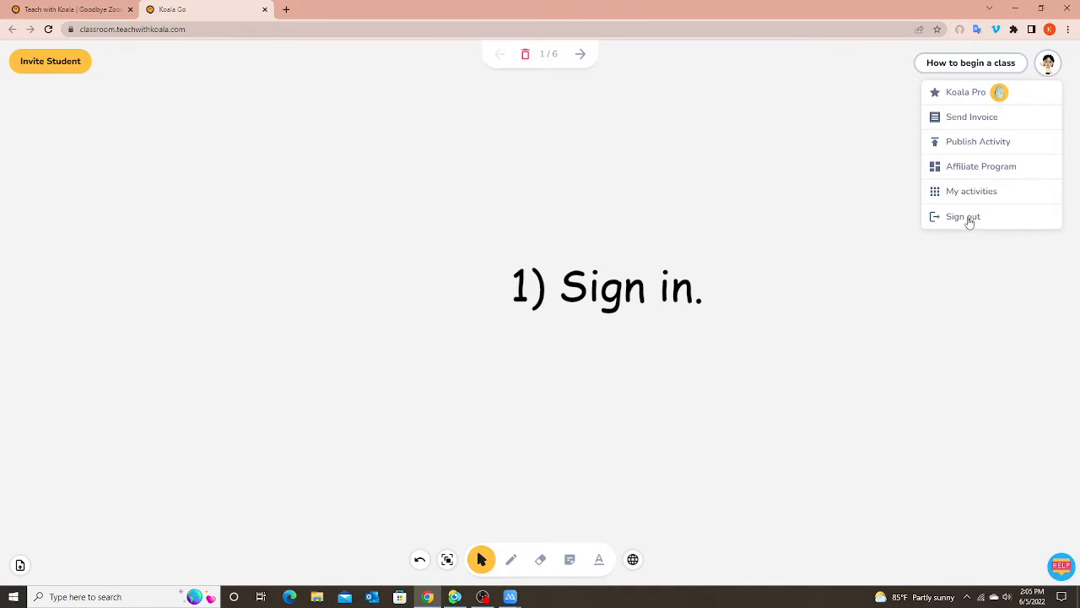
Sign out, then sign back in via the Google button with the chosen account.
click(962, 216)
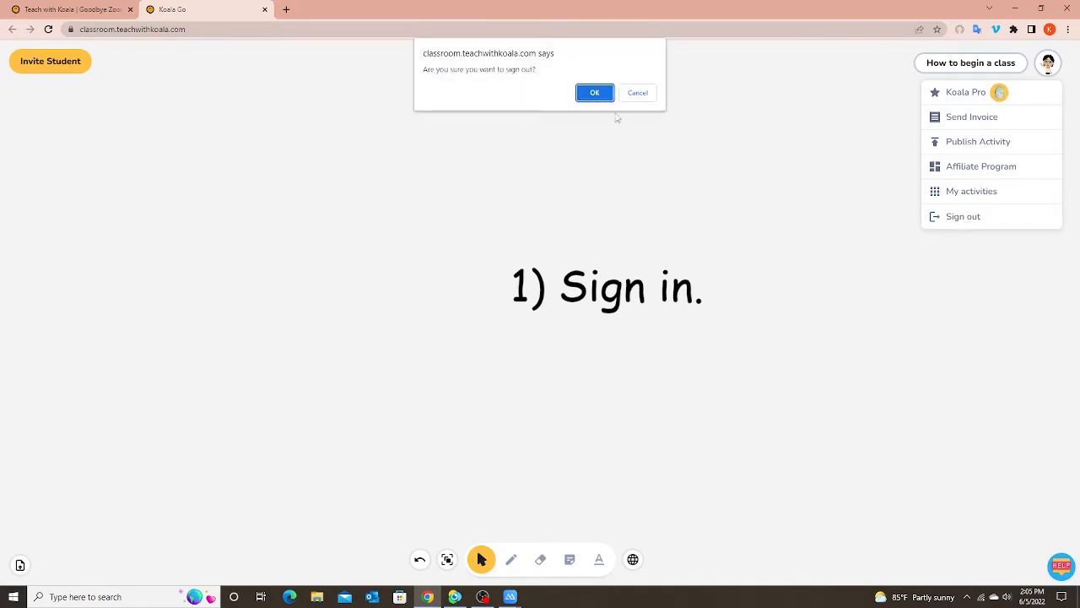
click(594, 93)
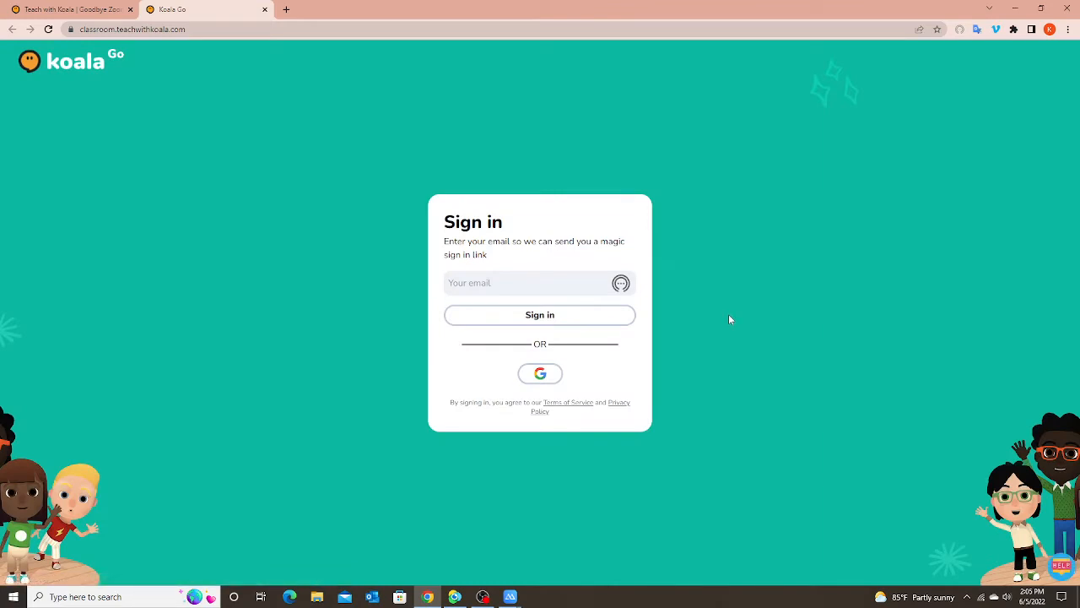
mouse_move(547, 256)
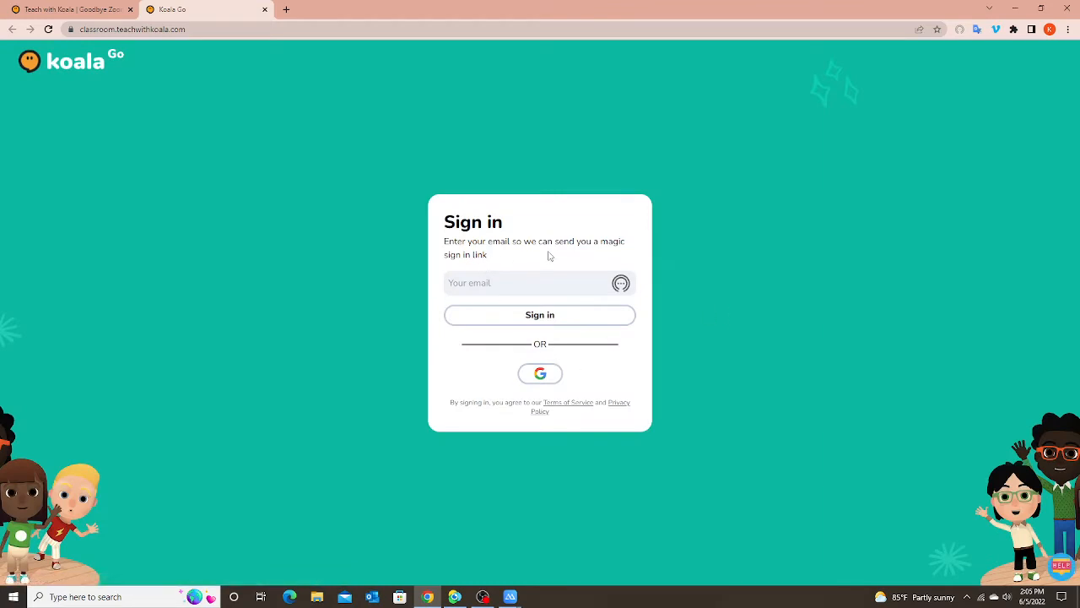
mouse_move(543, 375)
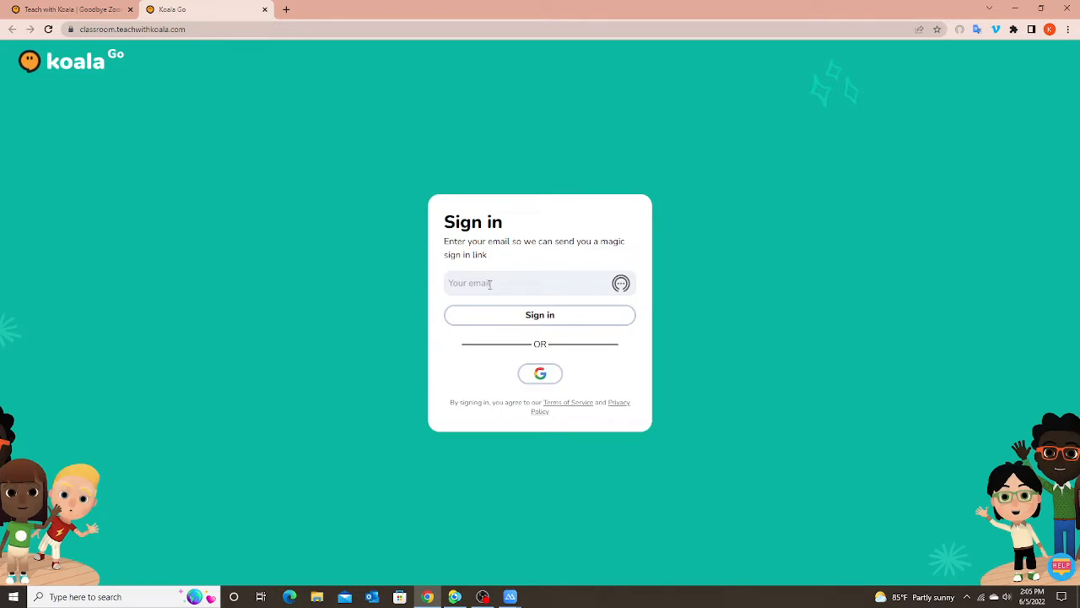
click(540, 315)
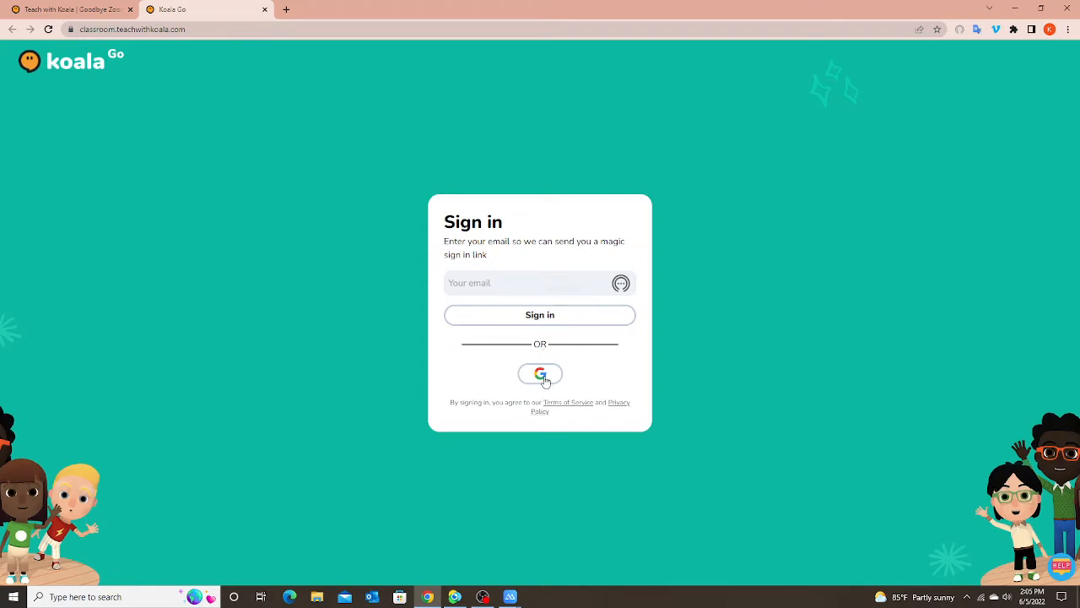
click(540, 375)
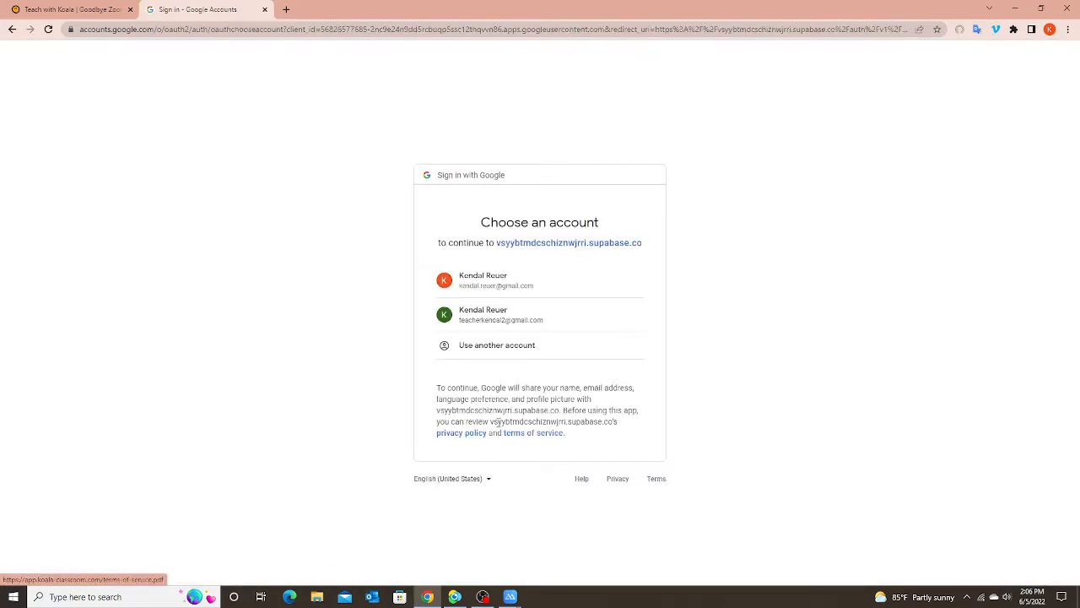
click(483, 314)
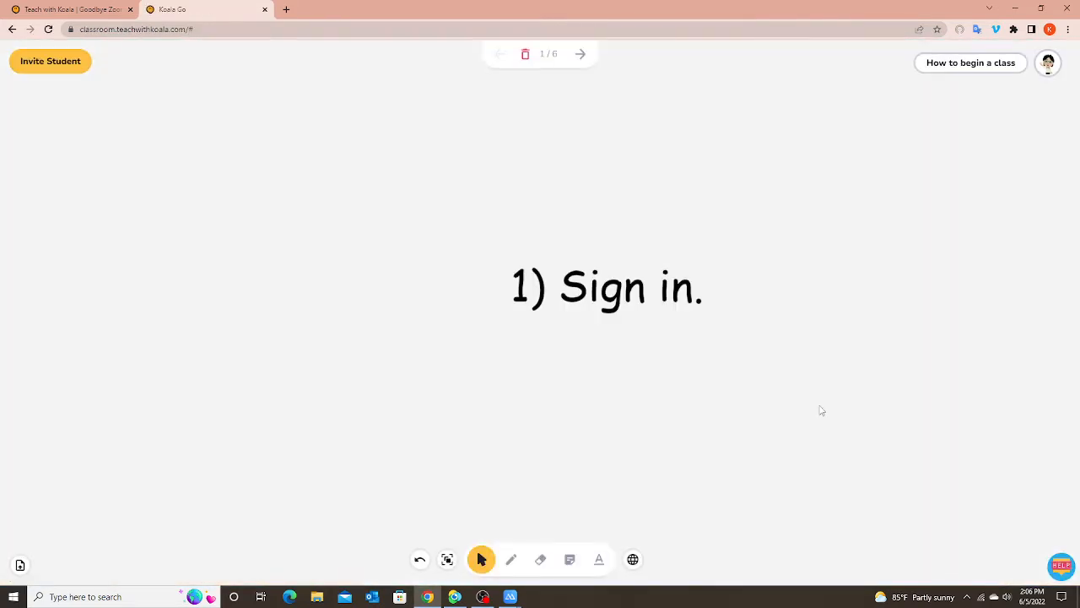
mouse_move(803, 397)
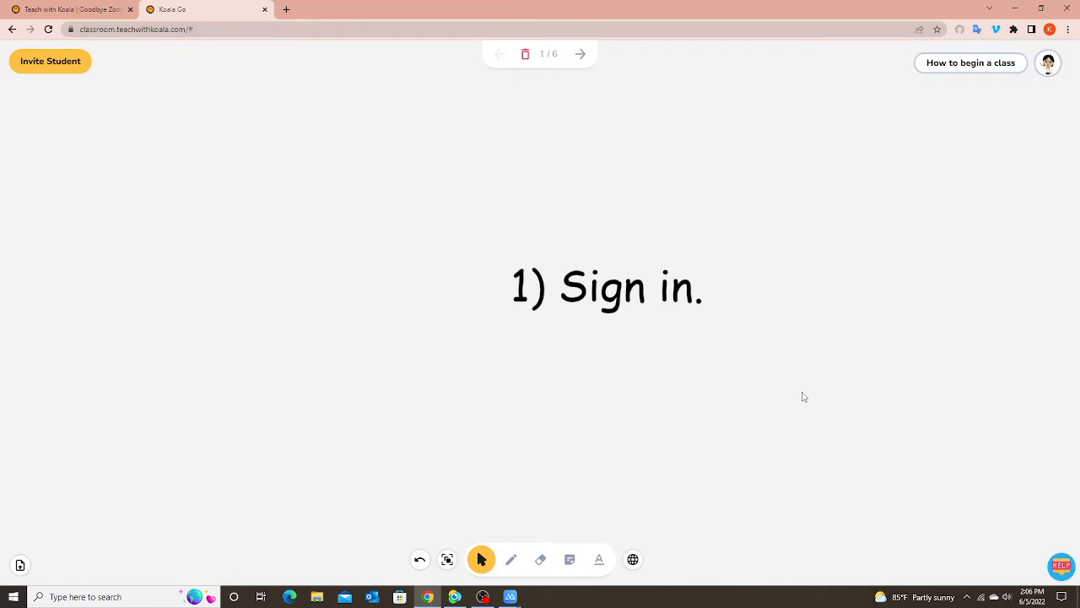
mouse_move(763, 314)
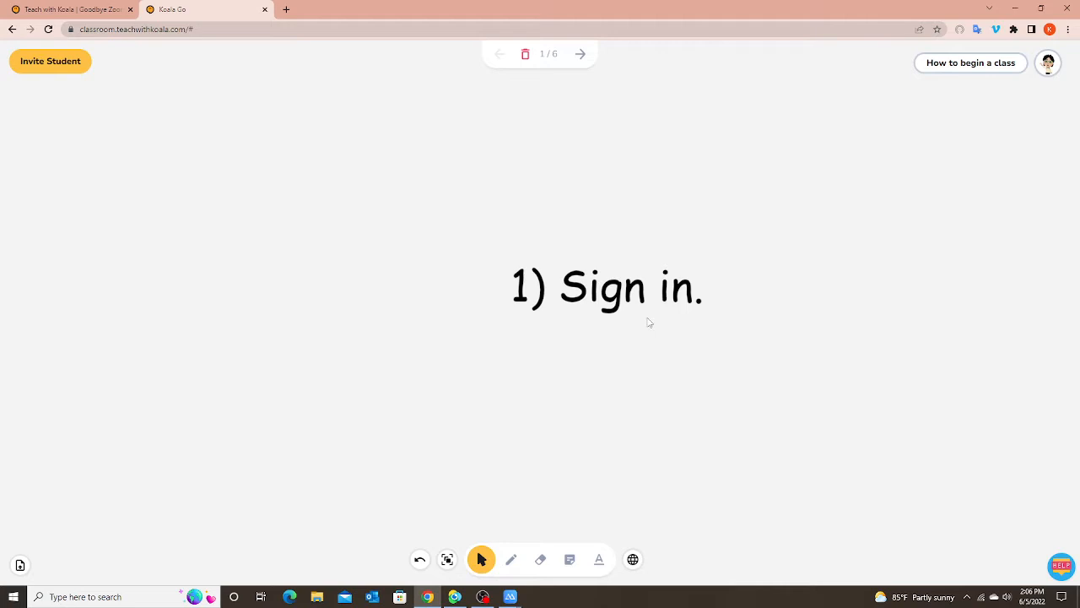
mouse_move(582, 93)
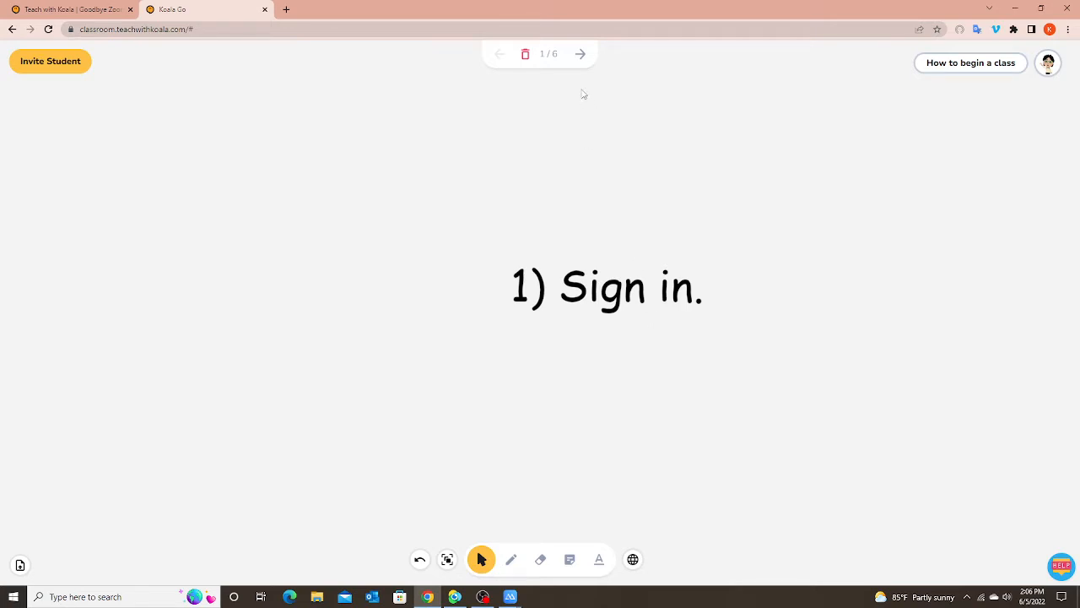
Step through slide 2 'Set up your classroom' to slide 3 'Click on Invite Student'.
click(581, 52)
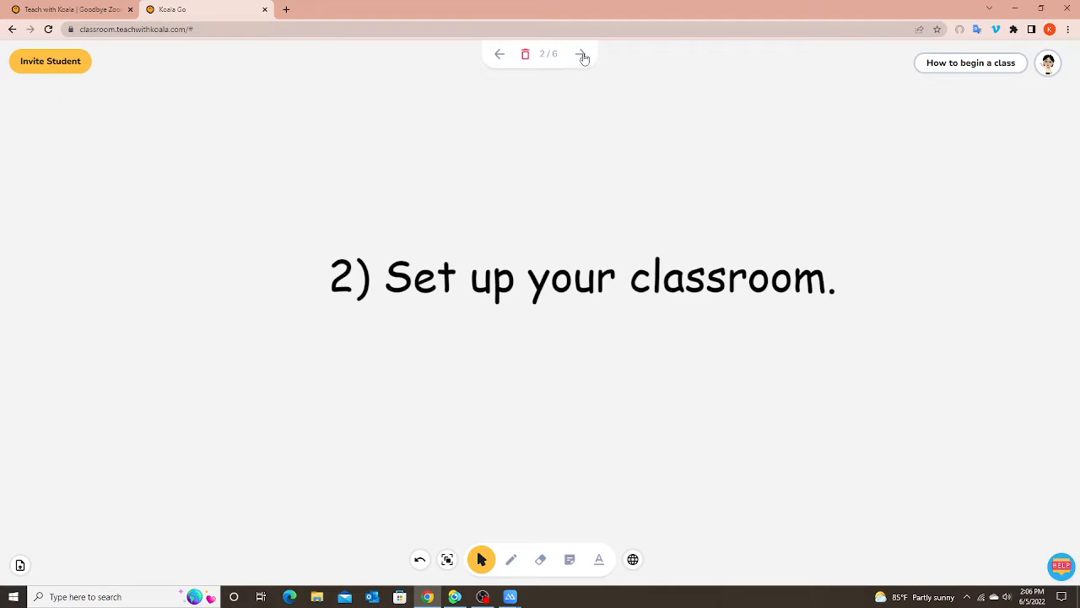
click(581, 54)
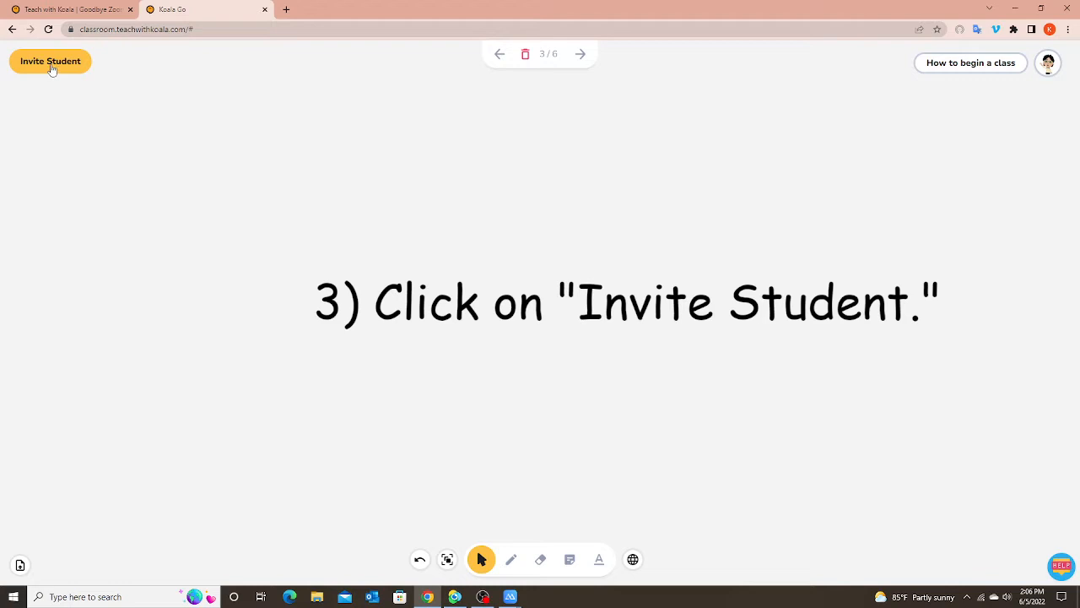
Invite a student, copy the room link to the clipboard and close the sharing window.
click(51, 61)
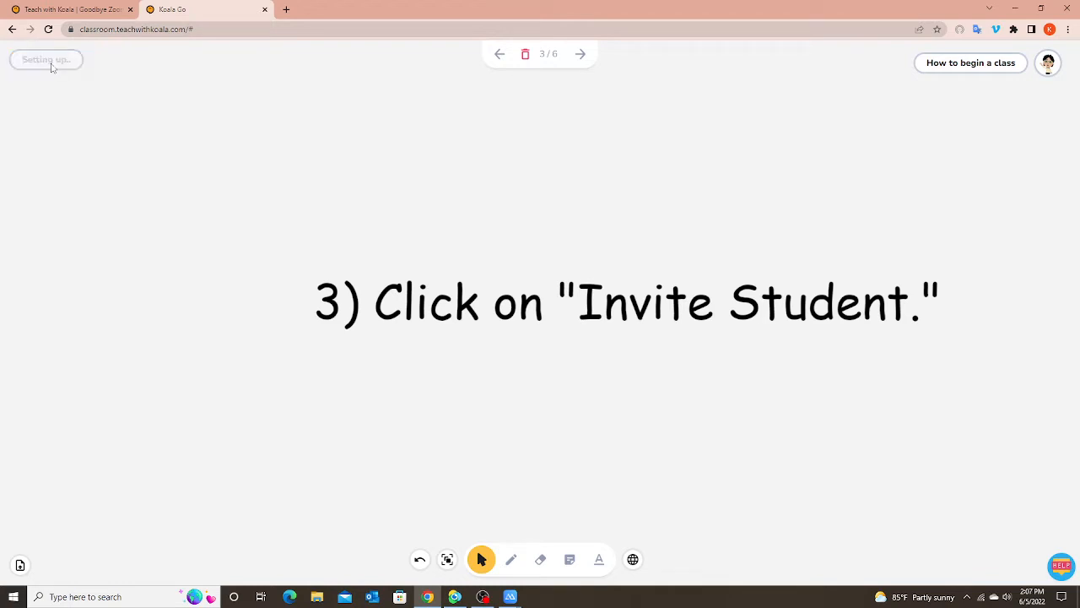
mouse_move(216, 285)
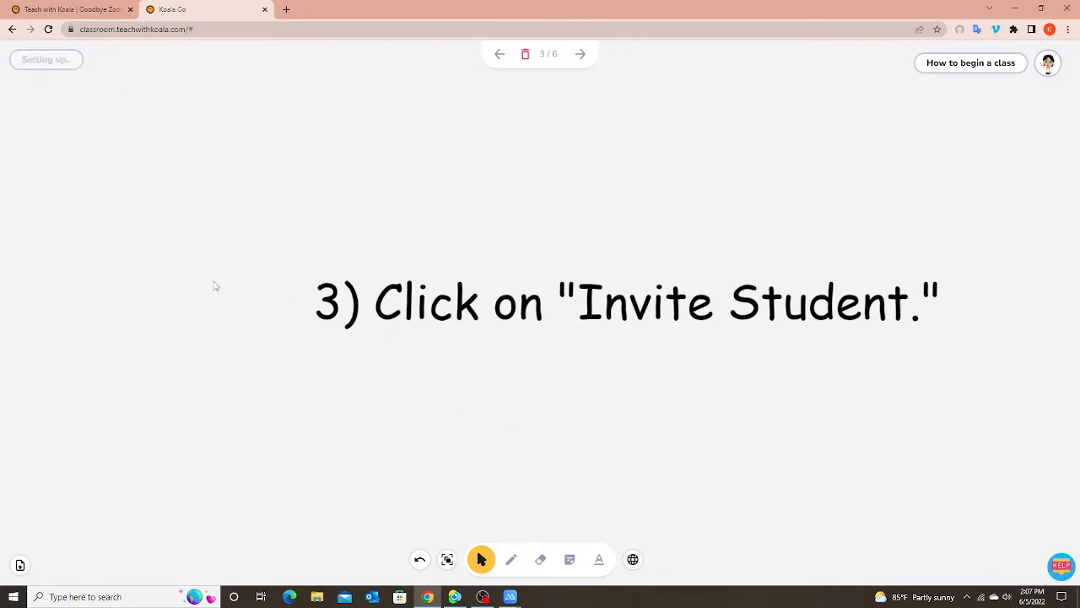
mouse_move(413, 257)
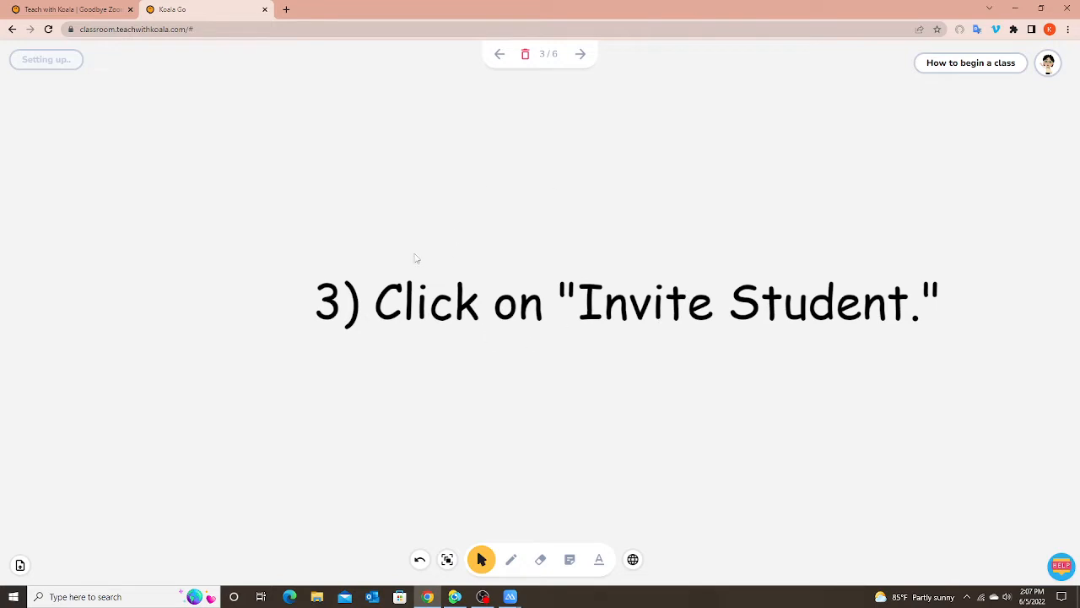
mouse_move(496, 317)
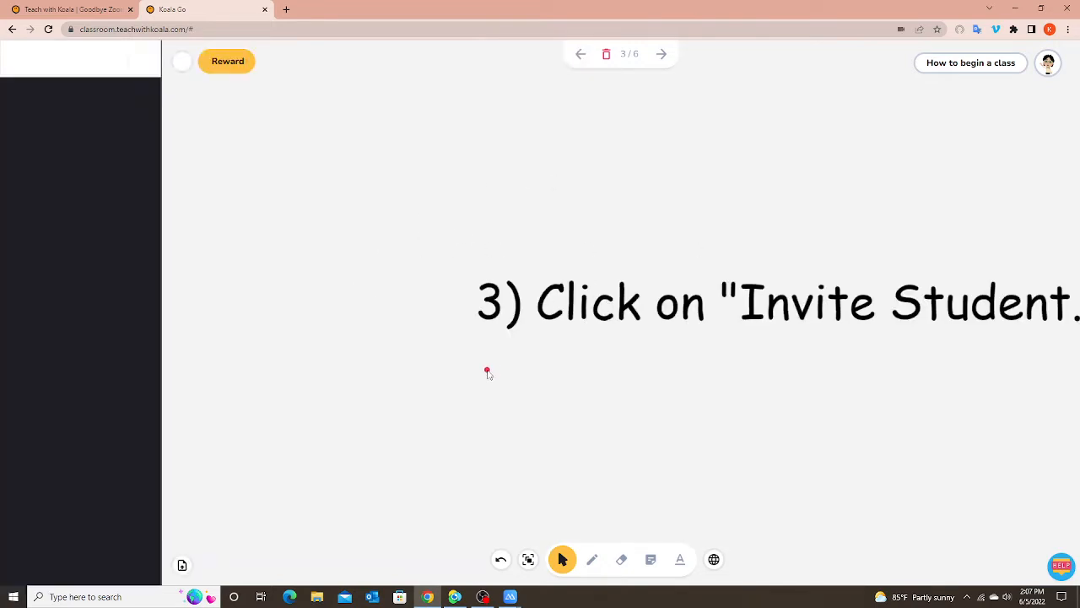
click(182, 61)
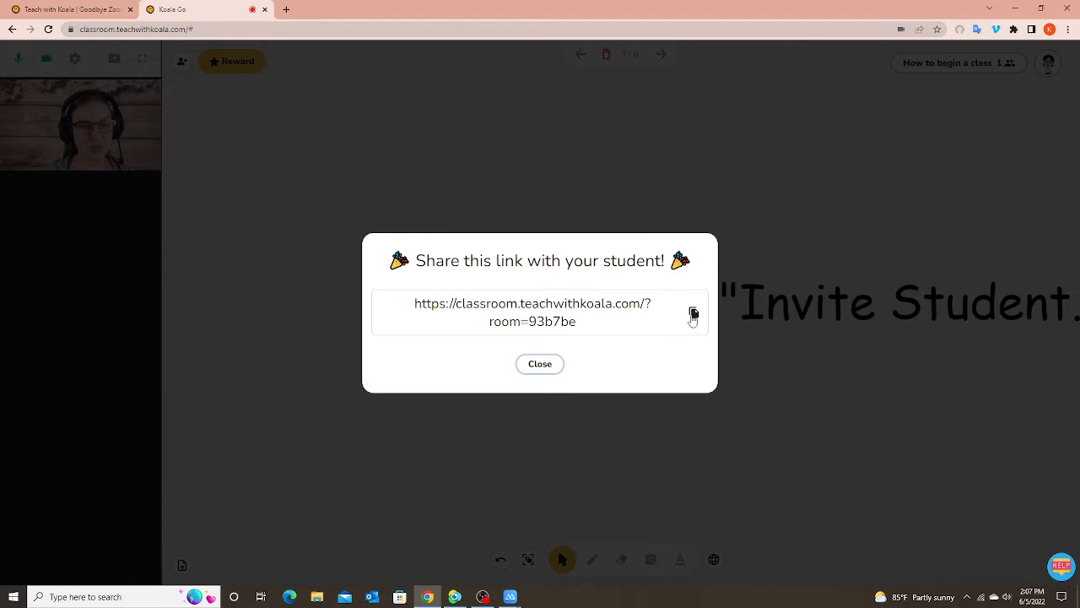
click(692, 312)
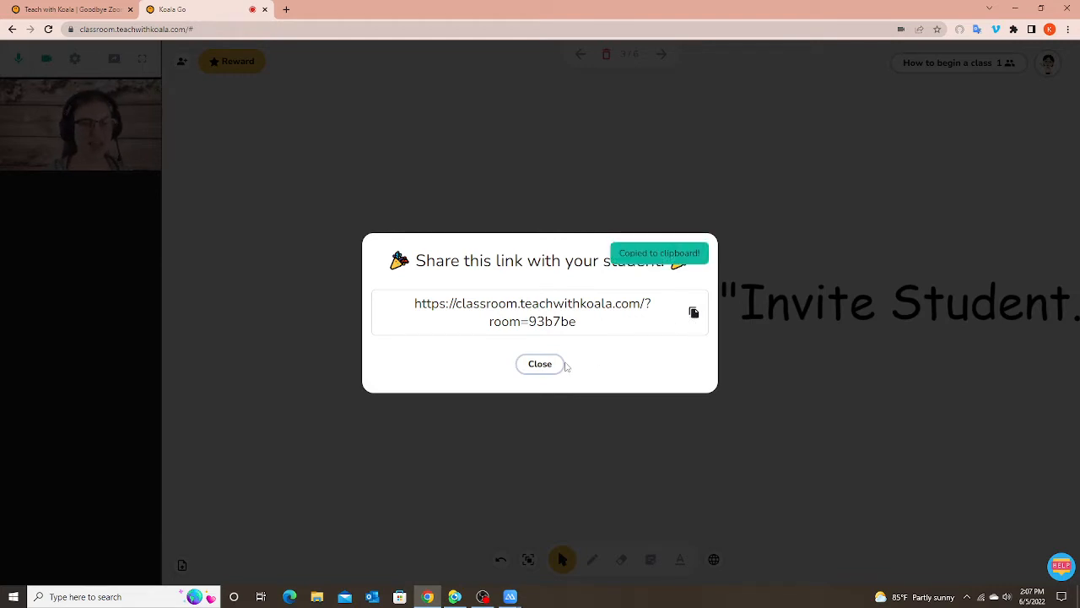
click(540, 364)
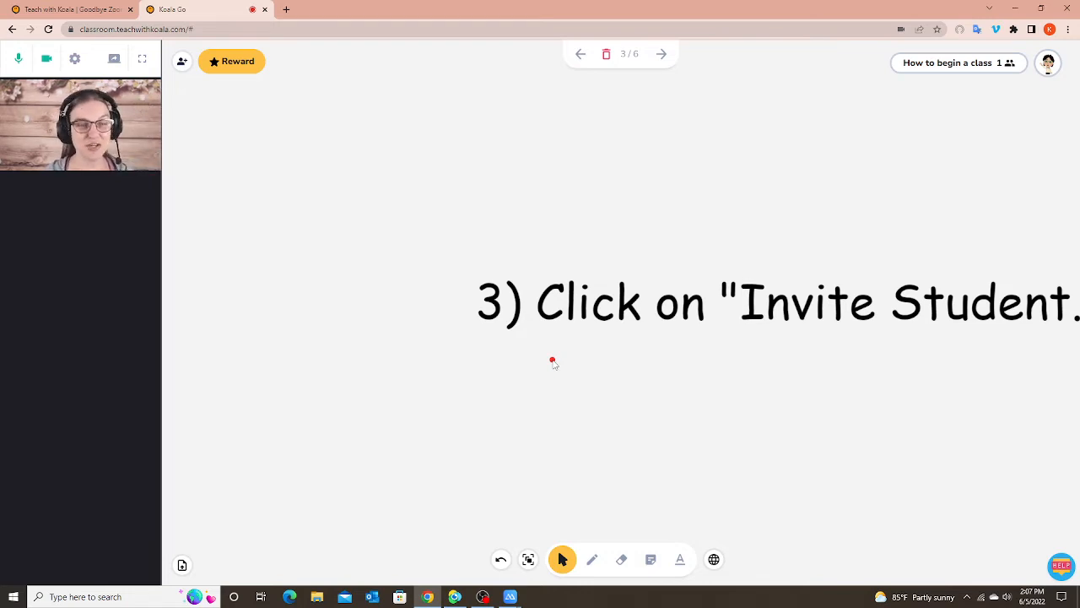
mouse_move(582, 461)
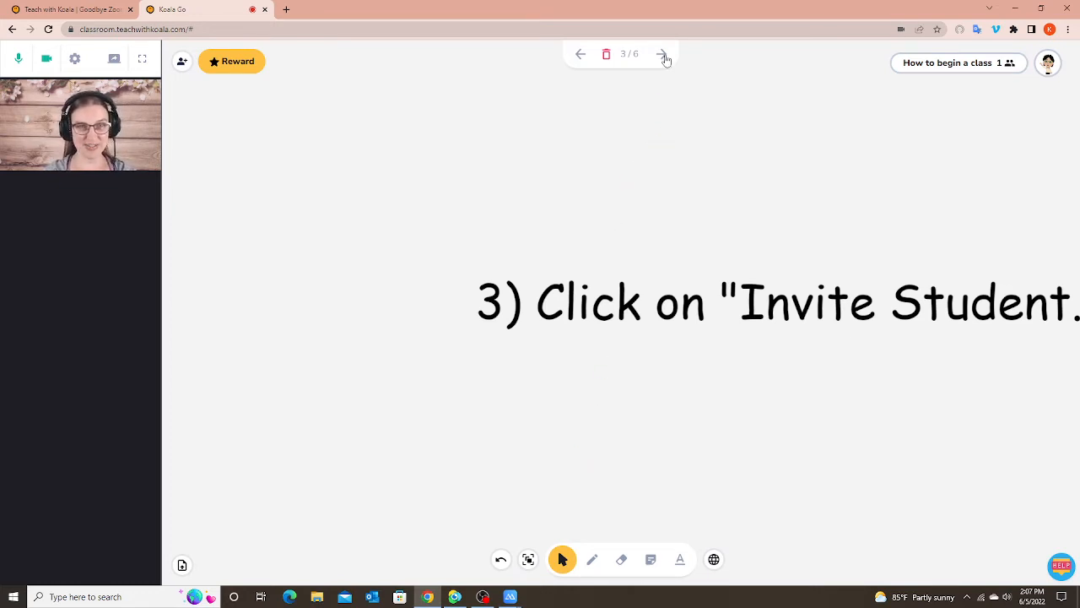
Advance to slide 4, 'Send link to student'.
click(662, 54)
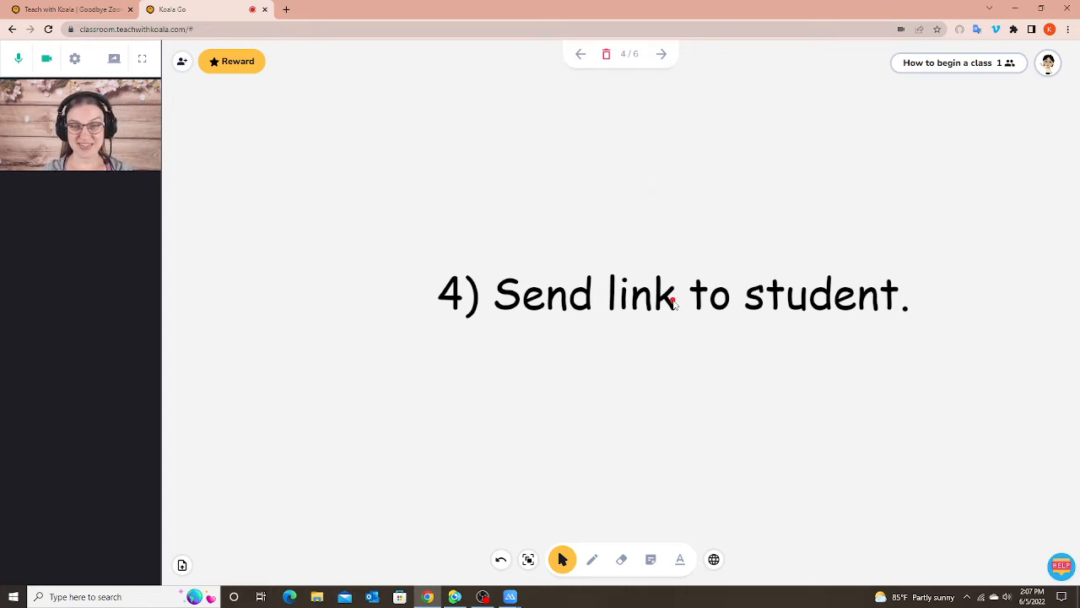
mouse_move(689, 352)
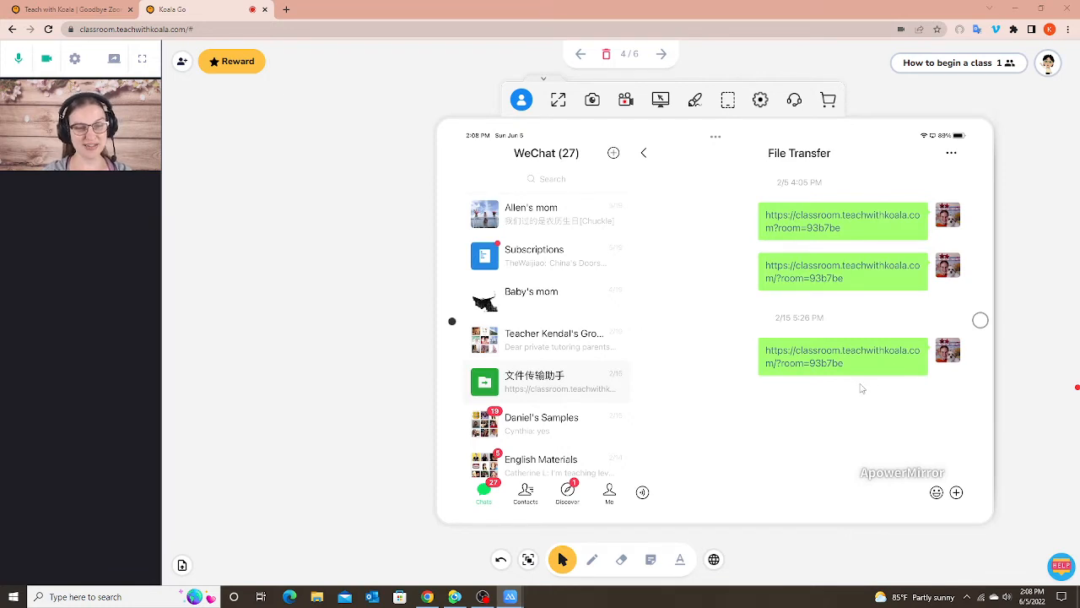
mouse_move(817, 396)
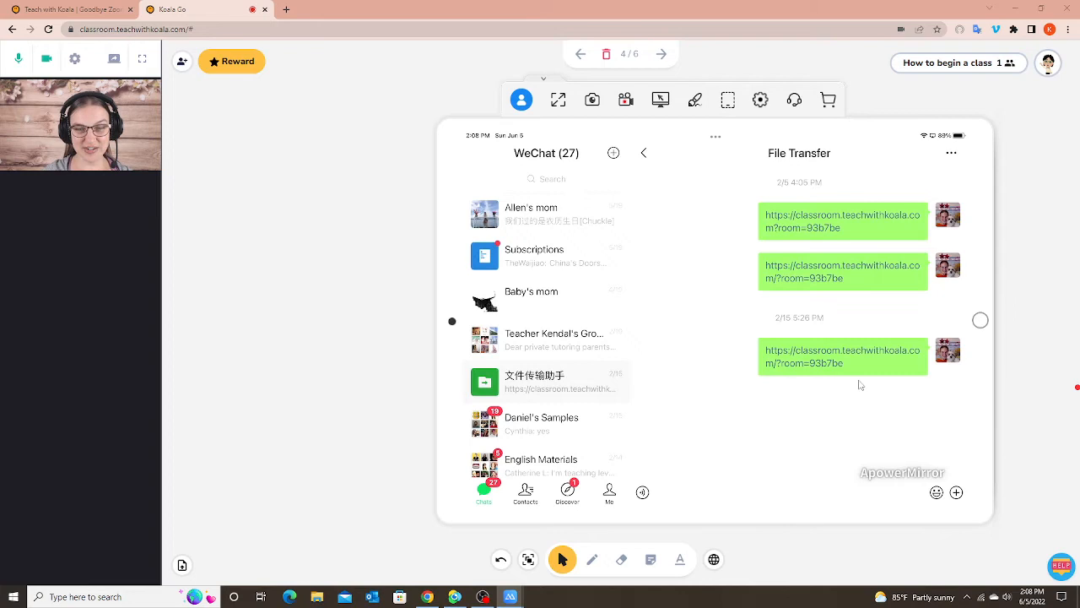
mouse_move(886, 368)
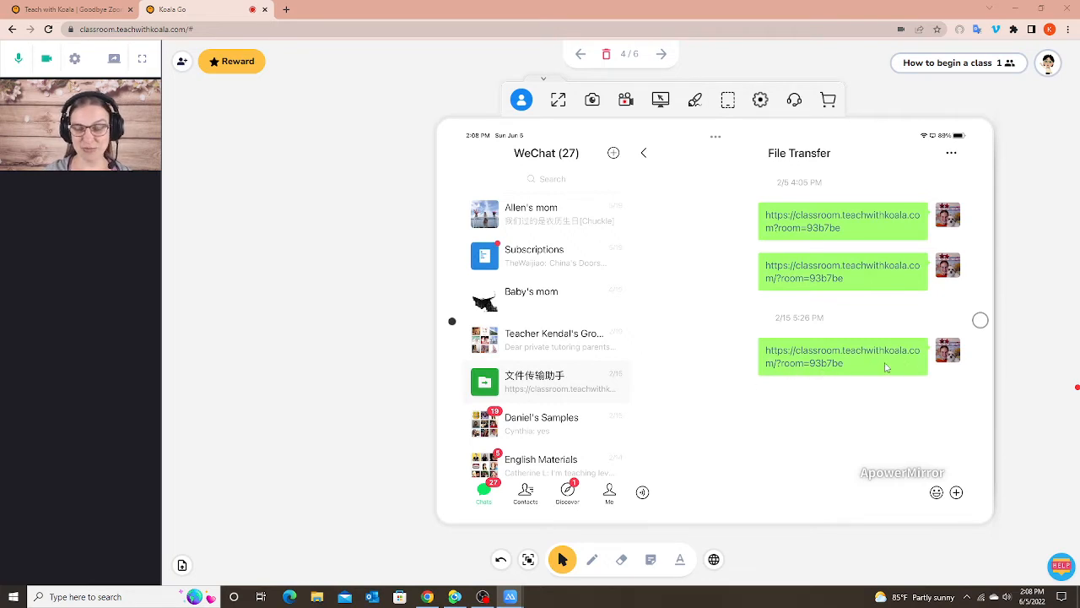
mouse_move(791, 378)
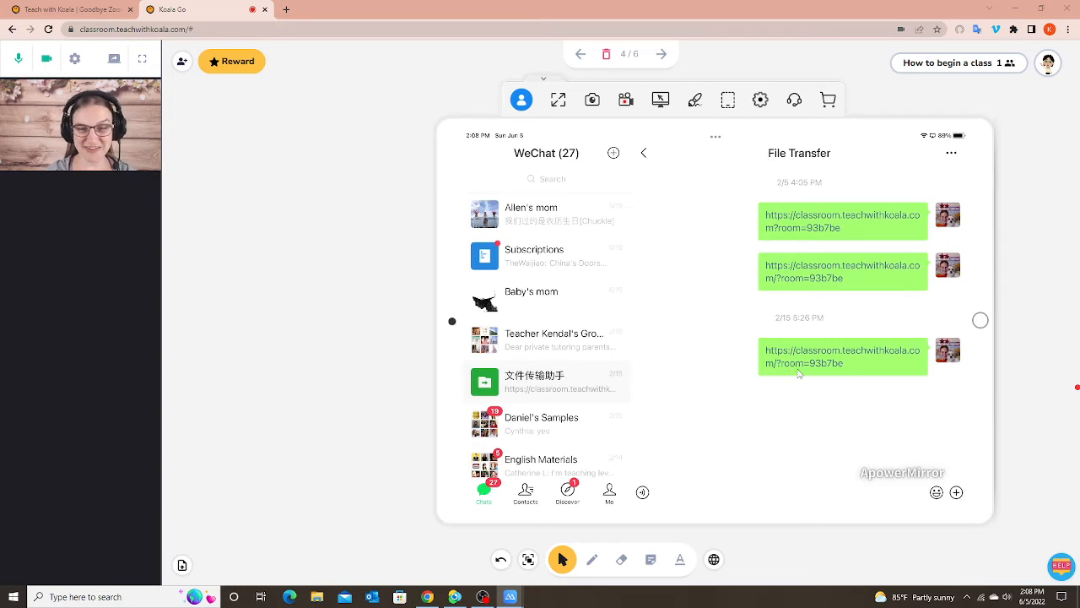
mouse_move(736, 372)
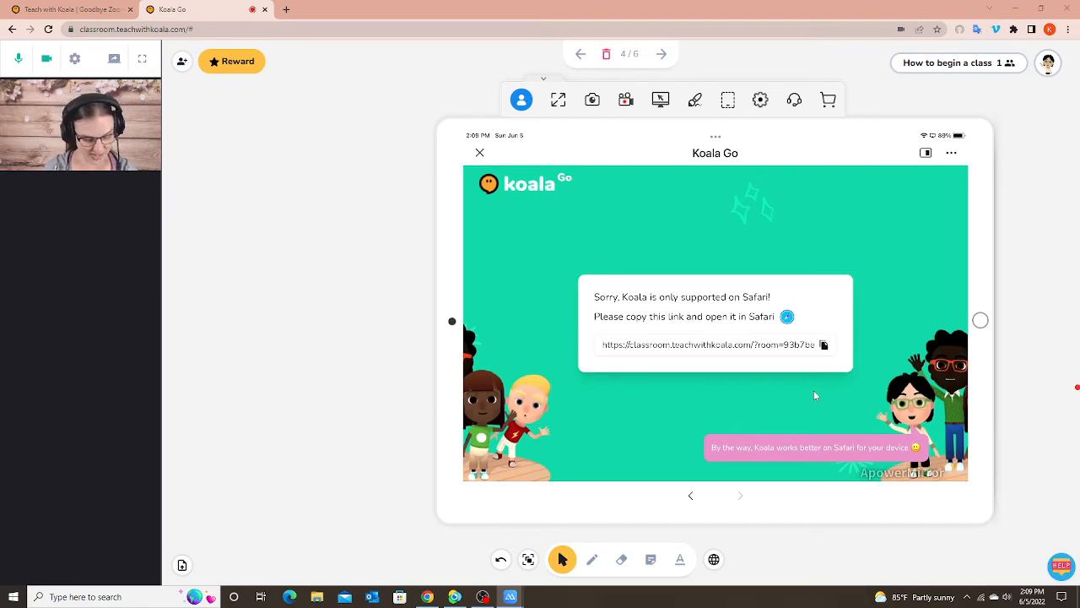
Copy the classroom link on the mirrored iPad for pasting into Safari.
click(823, 345)
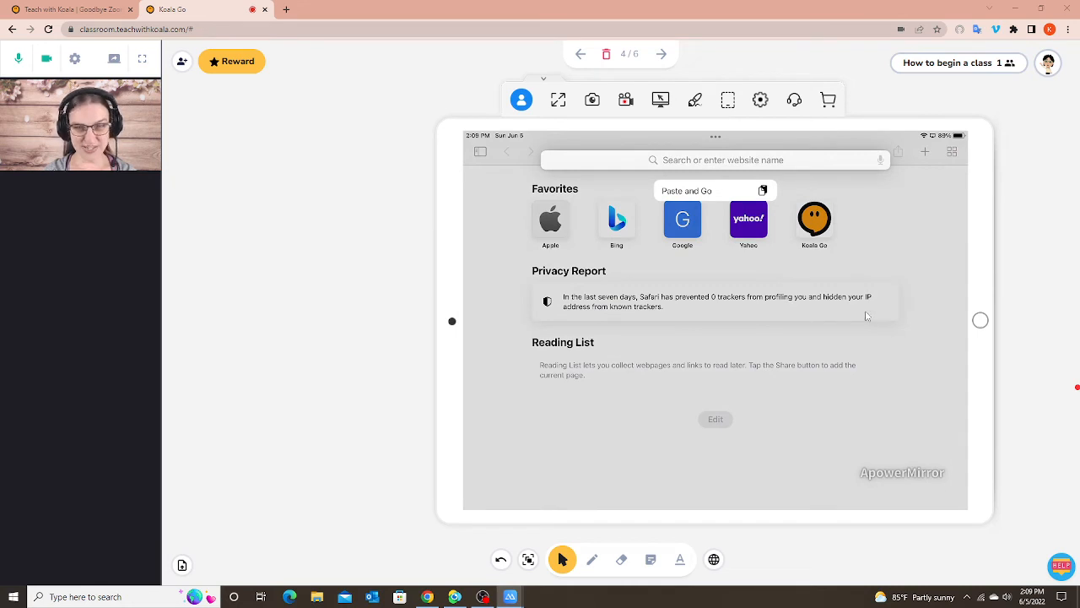
mouse_move(834, 235)
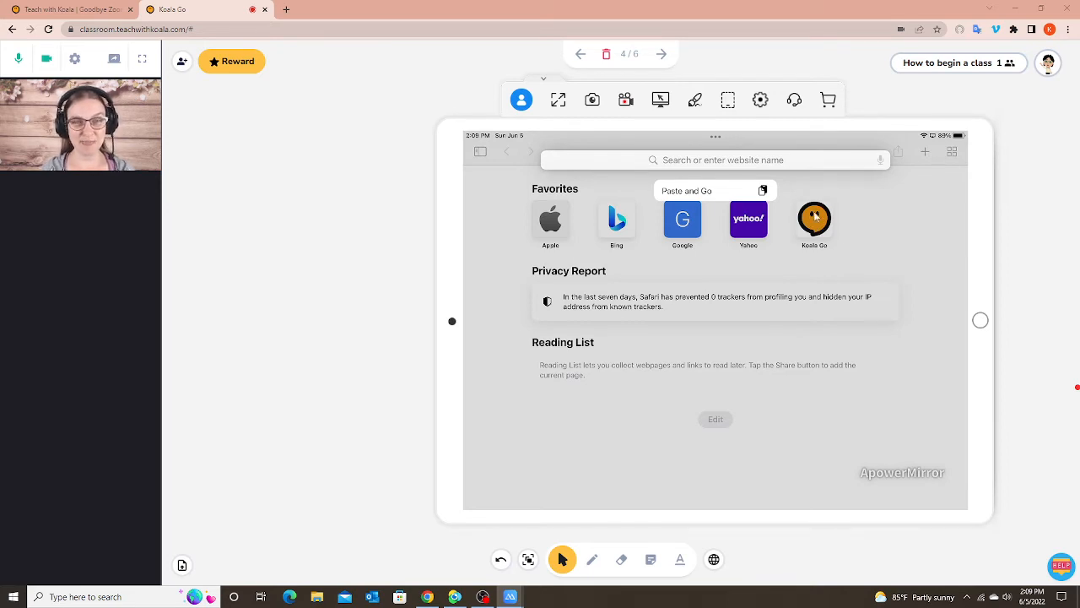
mouse_move(835, 219)
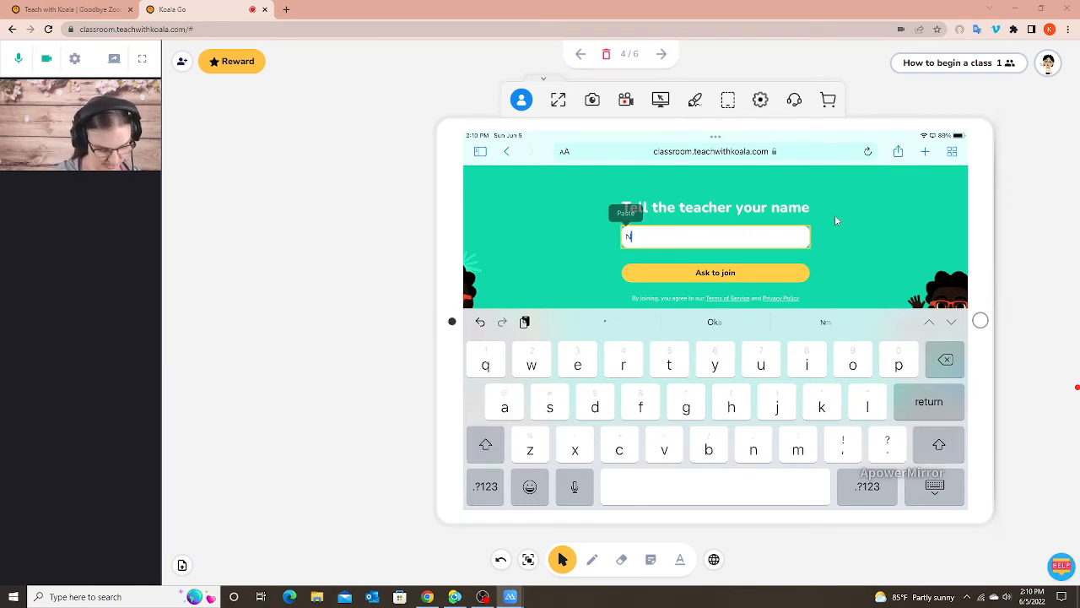
Enter the student name 'Name' in Safari and ask to join the class.
text(ame)
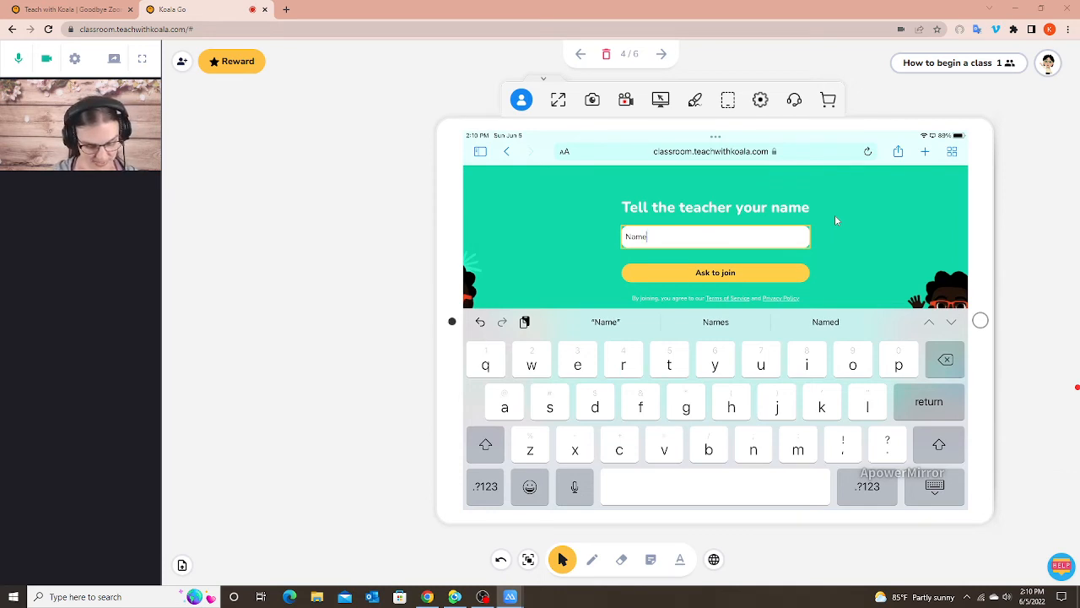
click(715, 272)
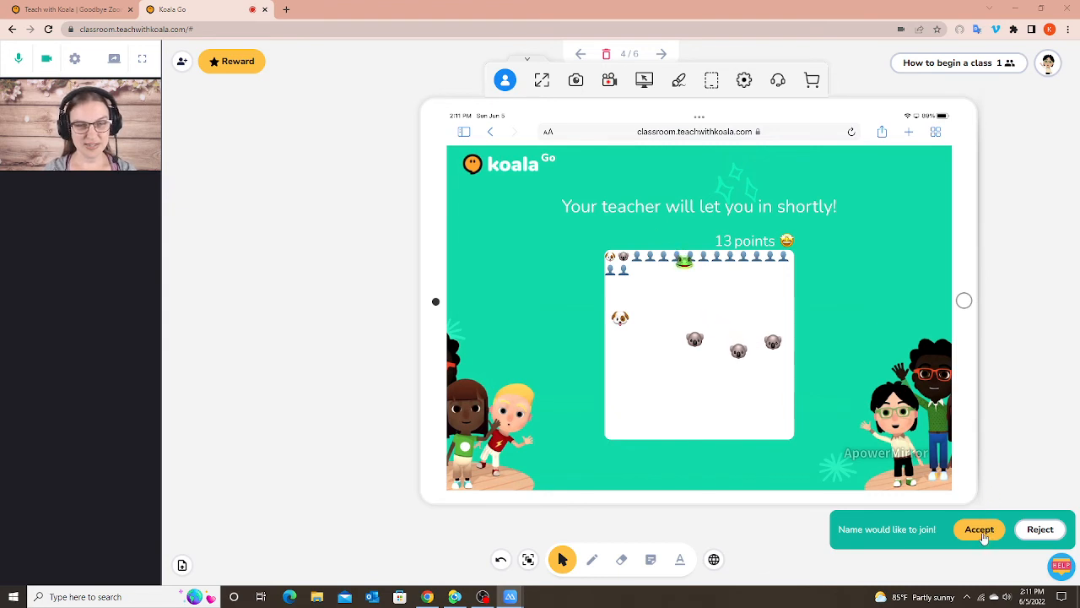
Accept the join request, allow the iPad camera and microphone, and hide the mirror view.
click(979, 530)
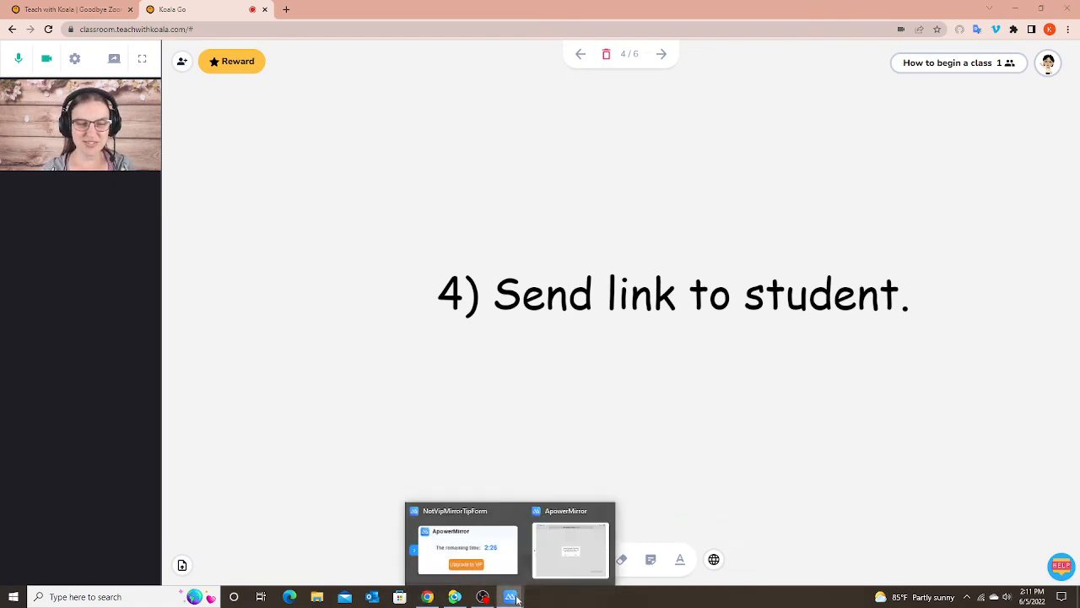
click(571, 550)
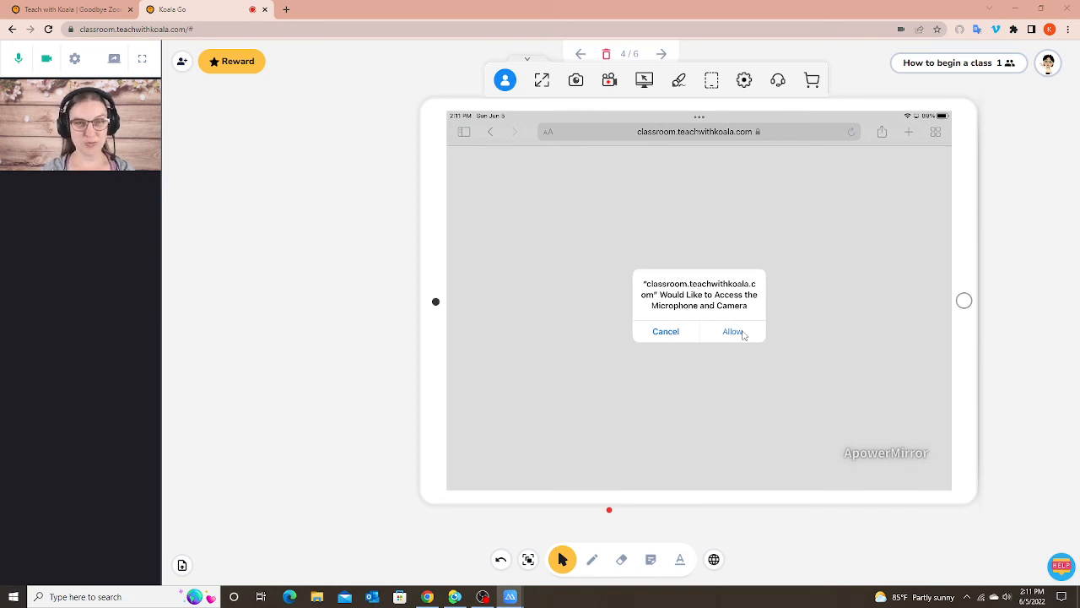
click(733, 330)
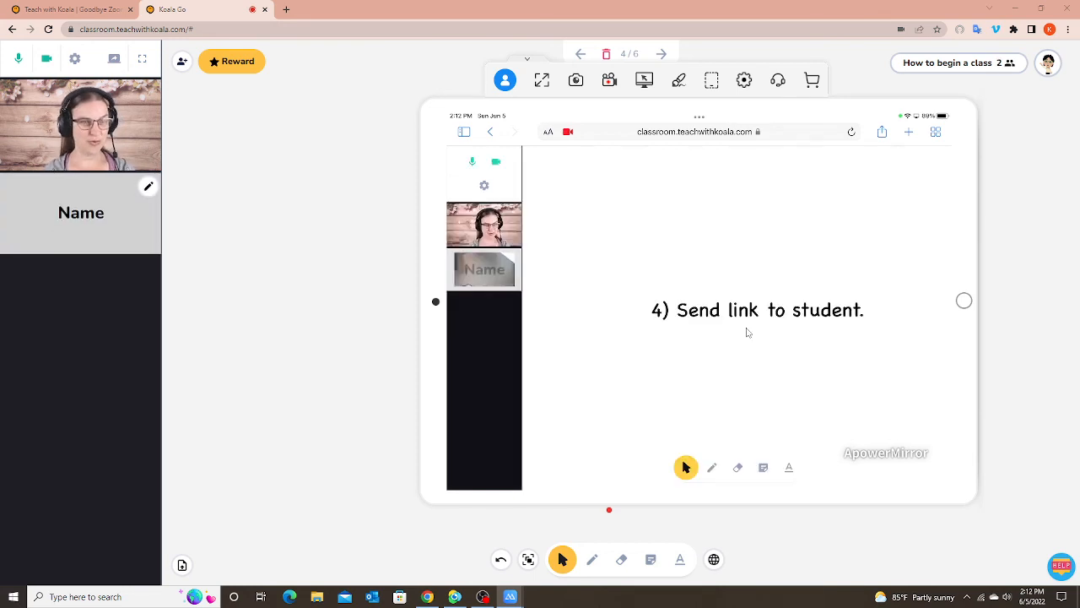
click(472, 162)
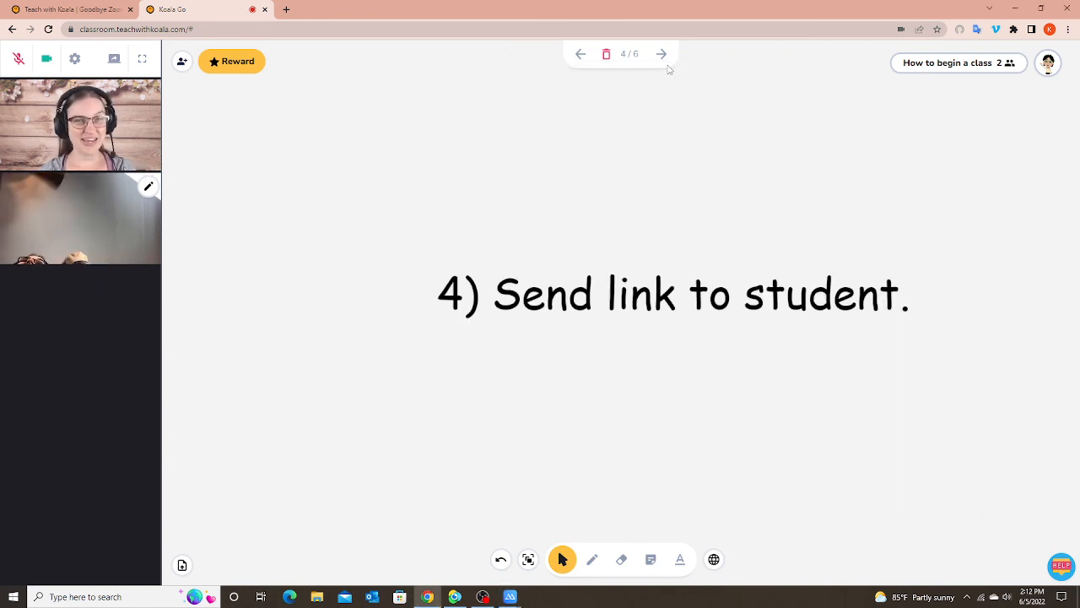
Step past slide 5 'Click on Accept' to the final slide 6/6, 'Start class!'.
click(662, 54)
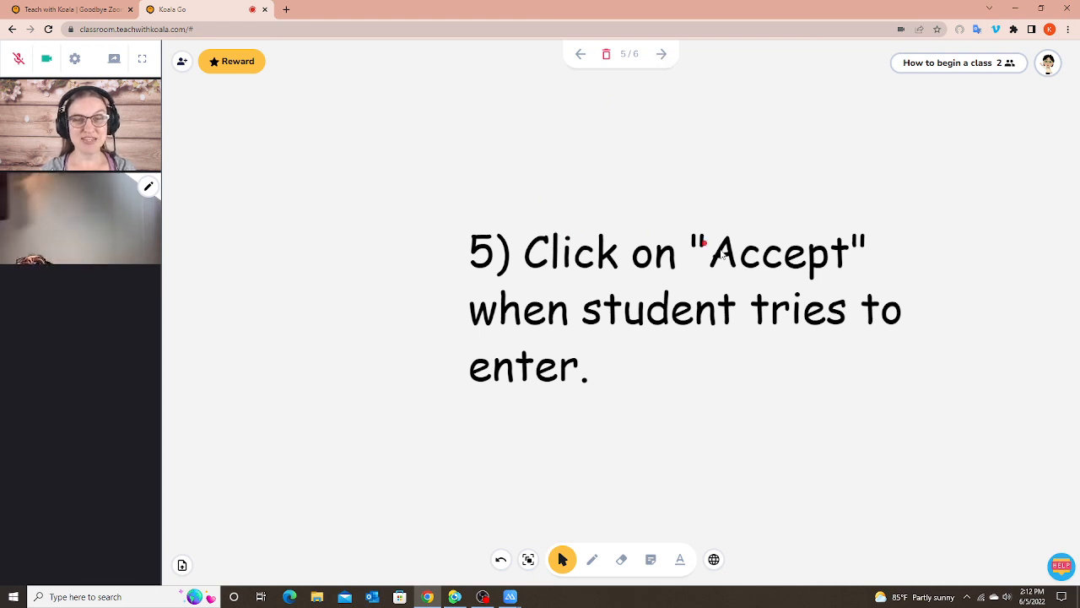
mouse_move(662, 58)
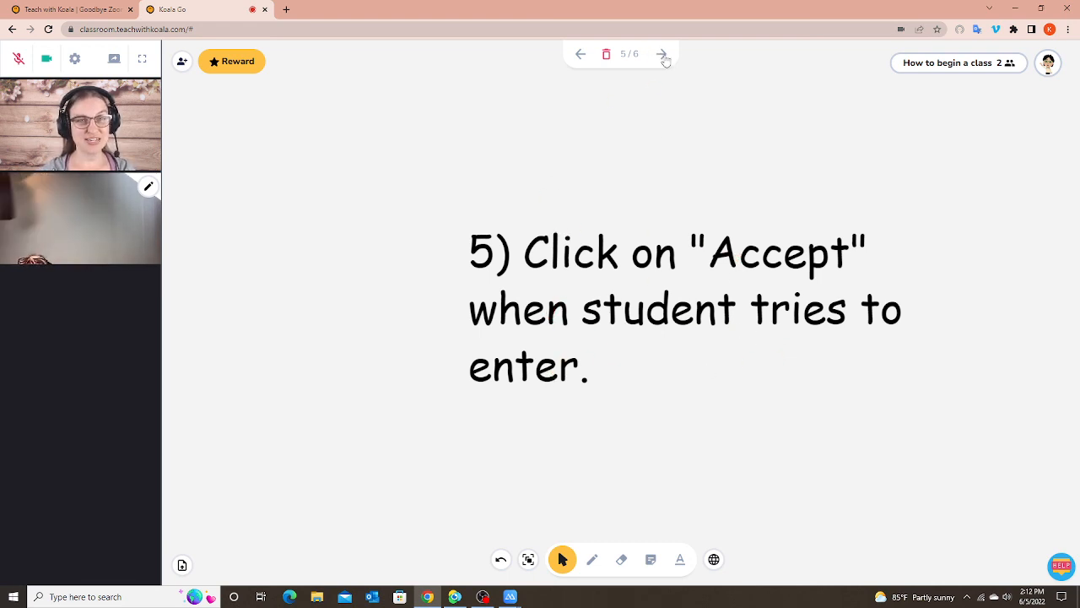
click(662, 54)
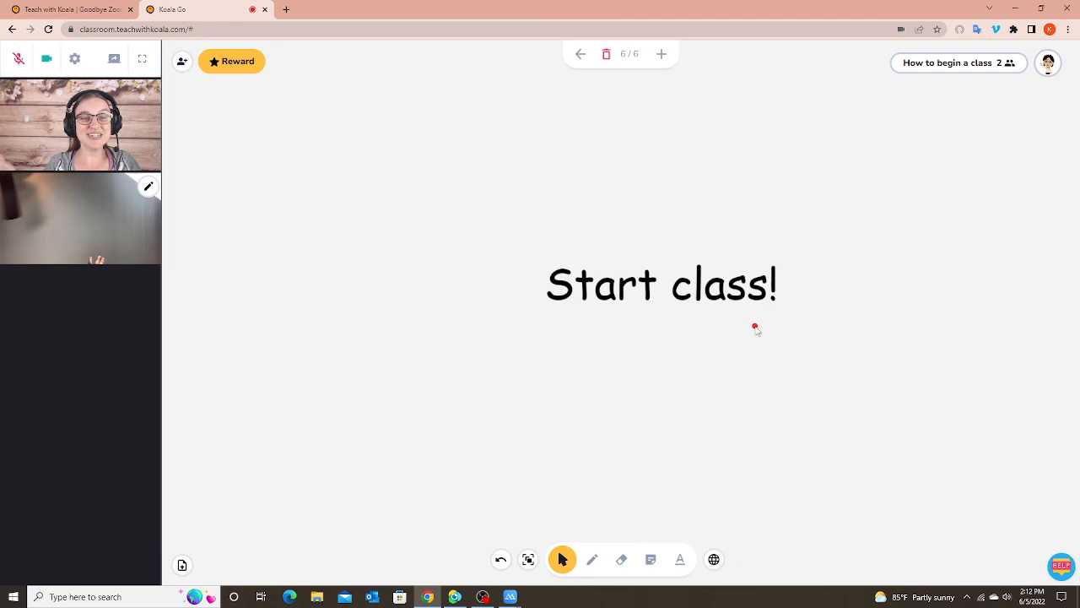